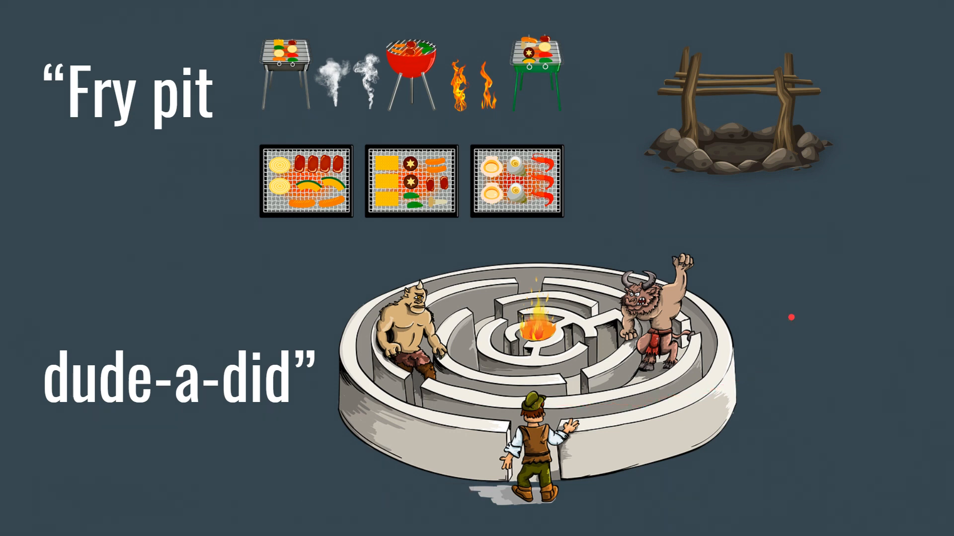
mouse_move(771, 252)
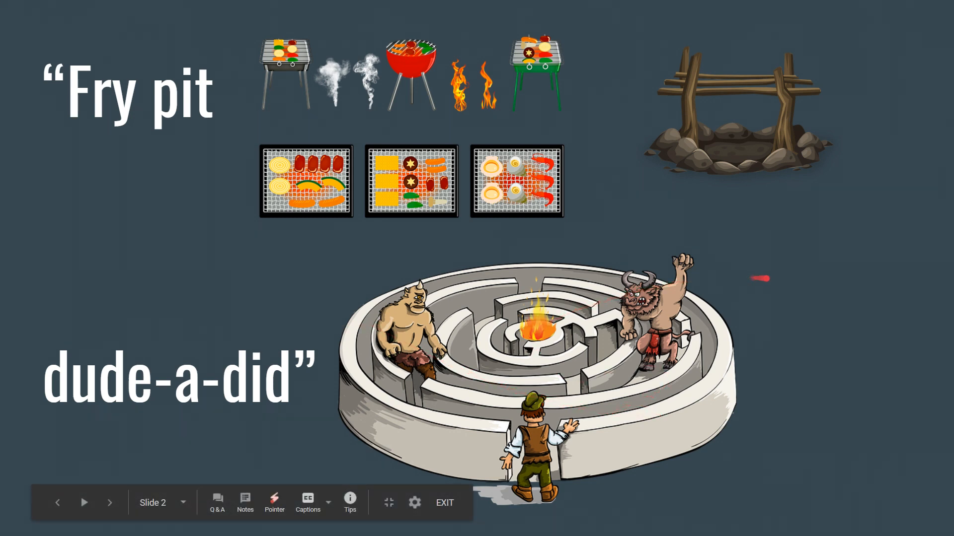
Advance the presentation to slide 3, showing the green vertical FRIP PIT letters
left_click(109, 502)
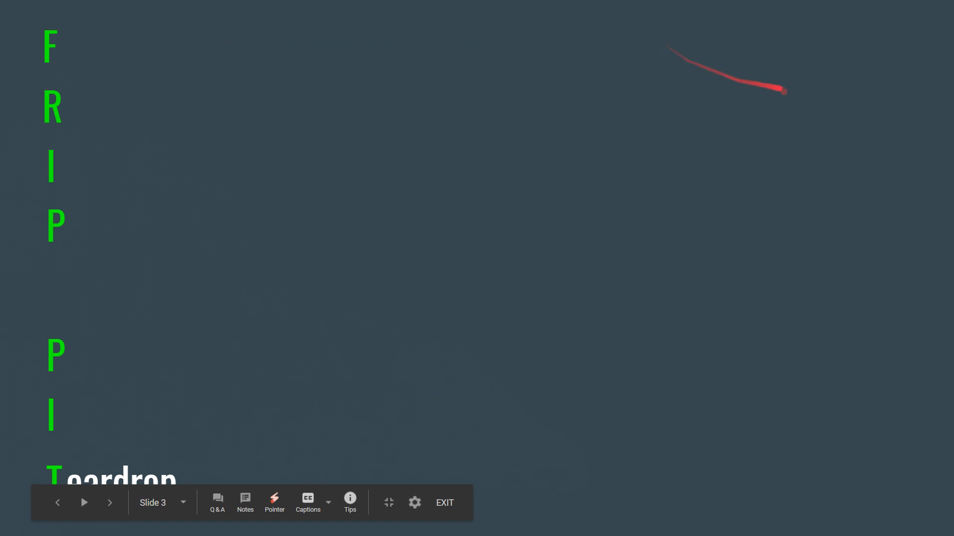